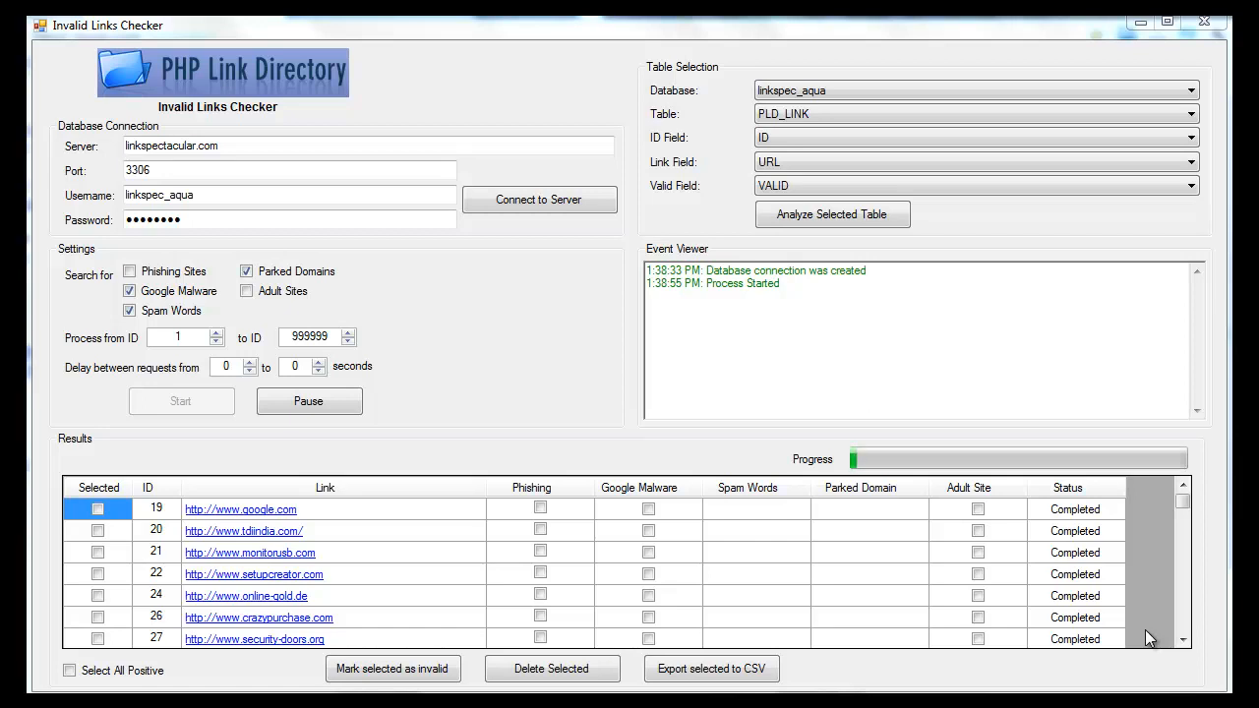
mouse_move(264, 188)
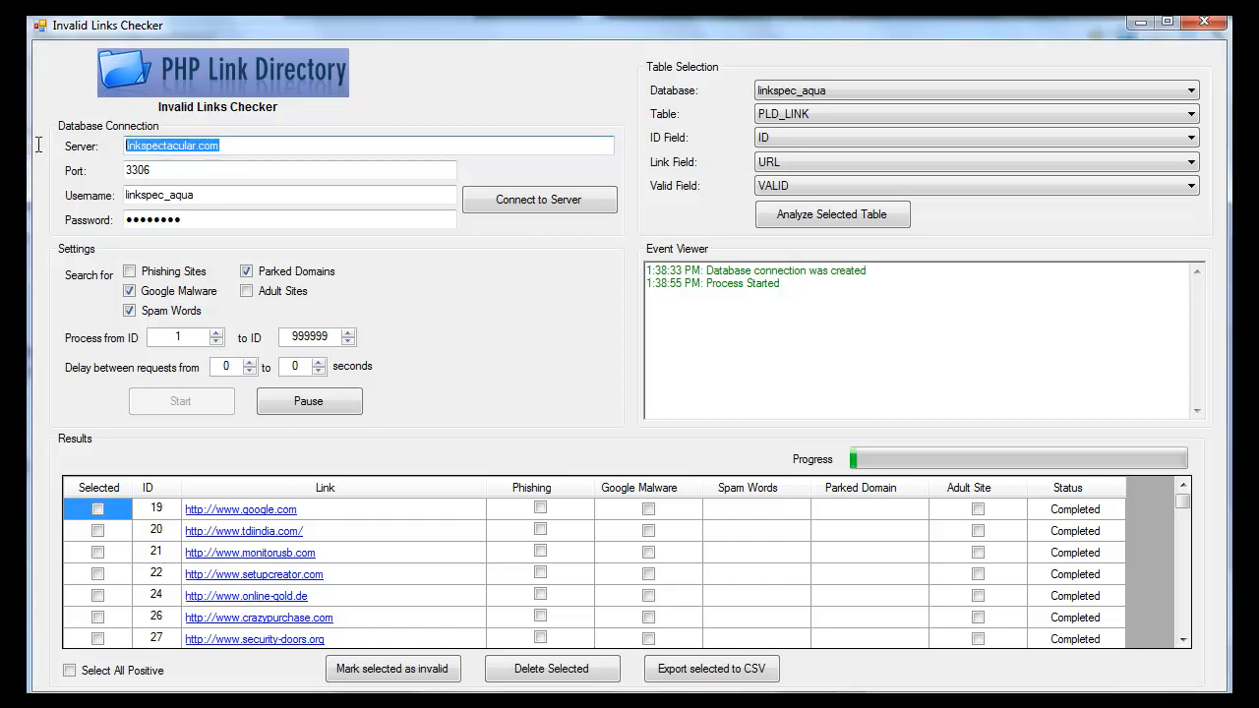
mouse_move(218, 217)
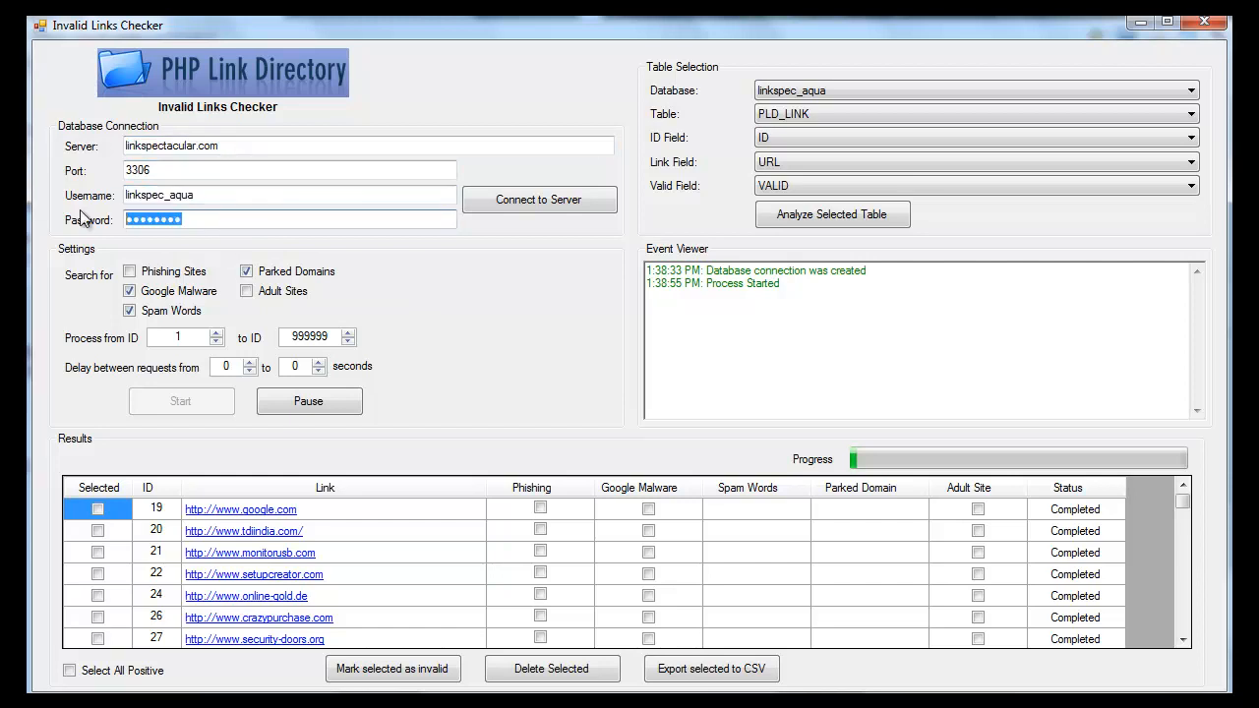
mouse_move(545, 238)
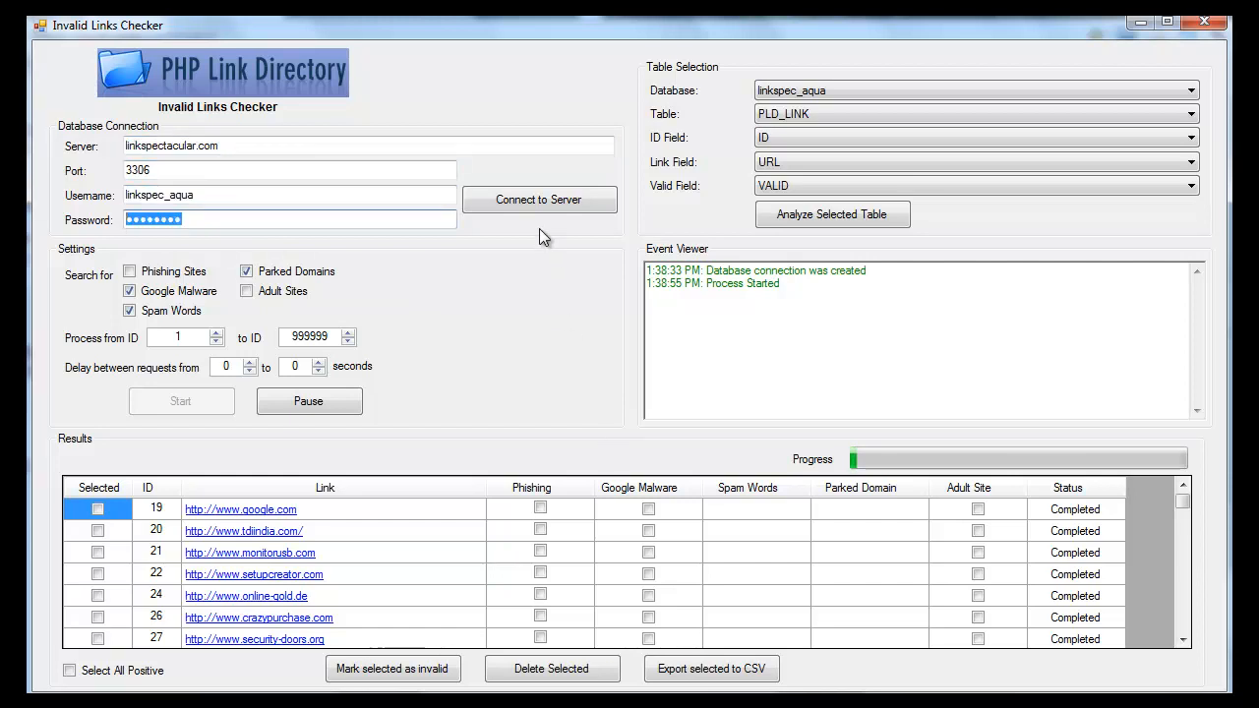
mouse_move(538, 413)
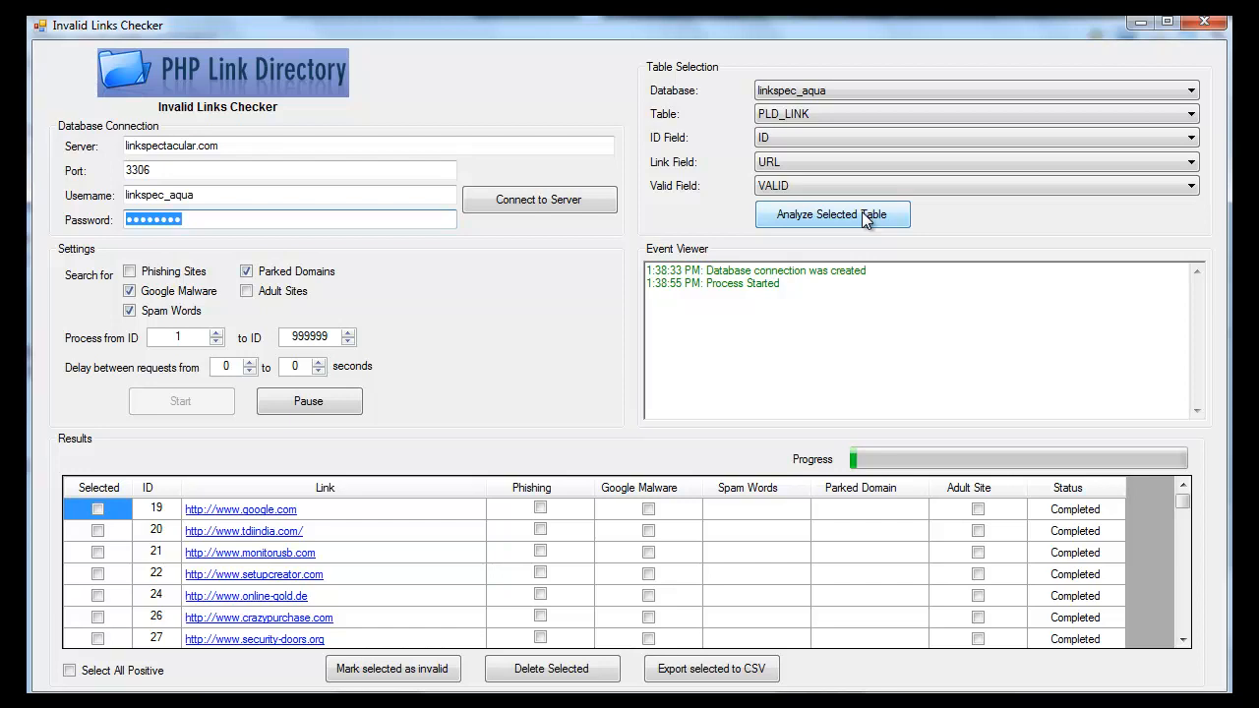
mouse_move(930, 118)
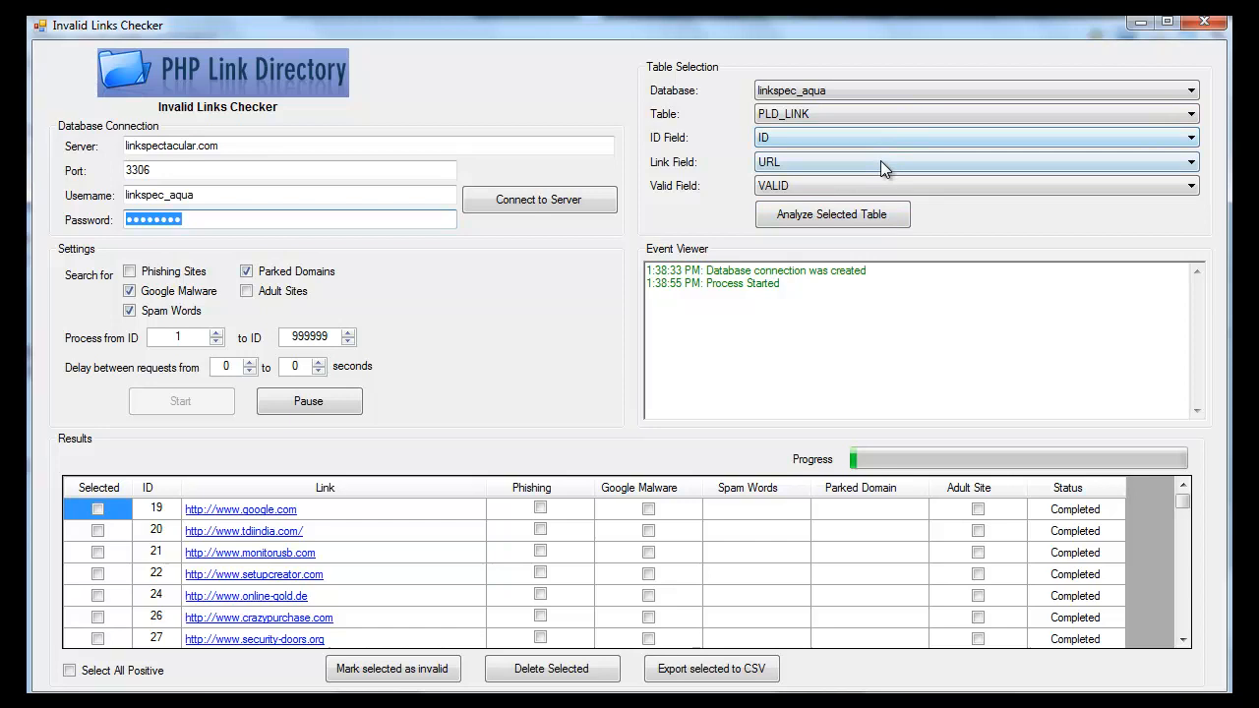
mouse_move(952, 225)
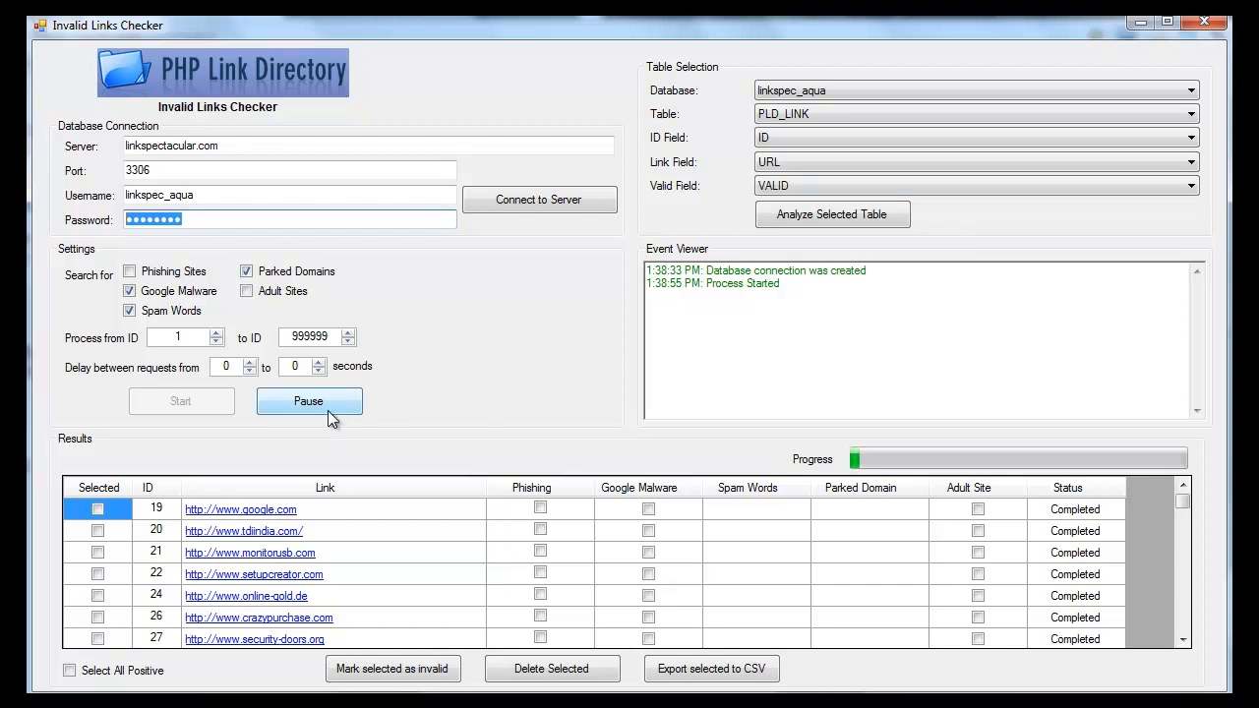
Pause the running link scan so the event log shows it paused
click(308, 400)
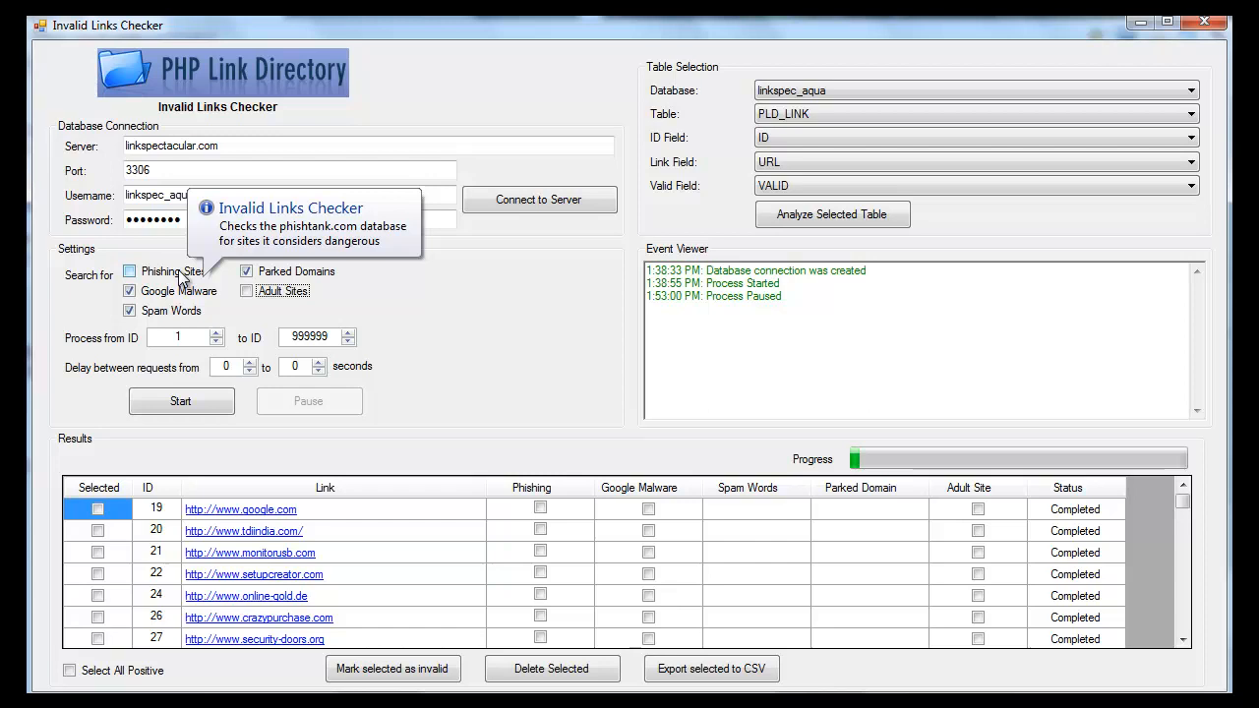
mouse_move(182, 292)
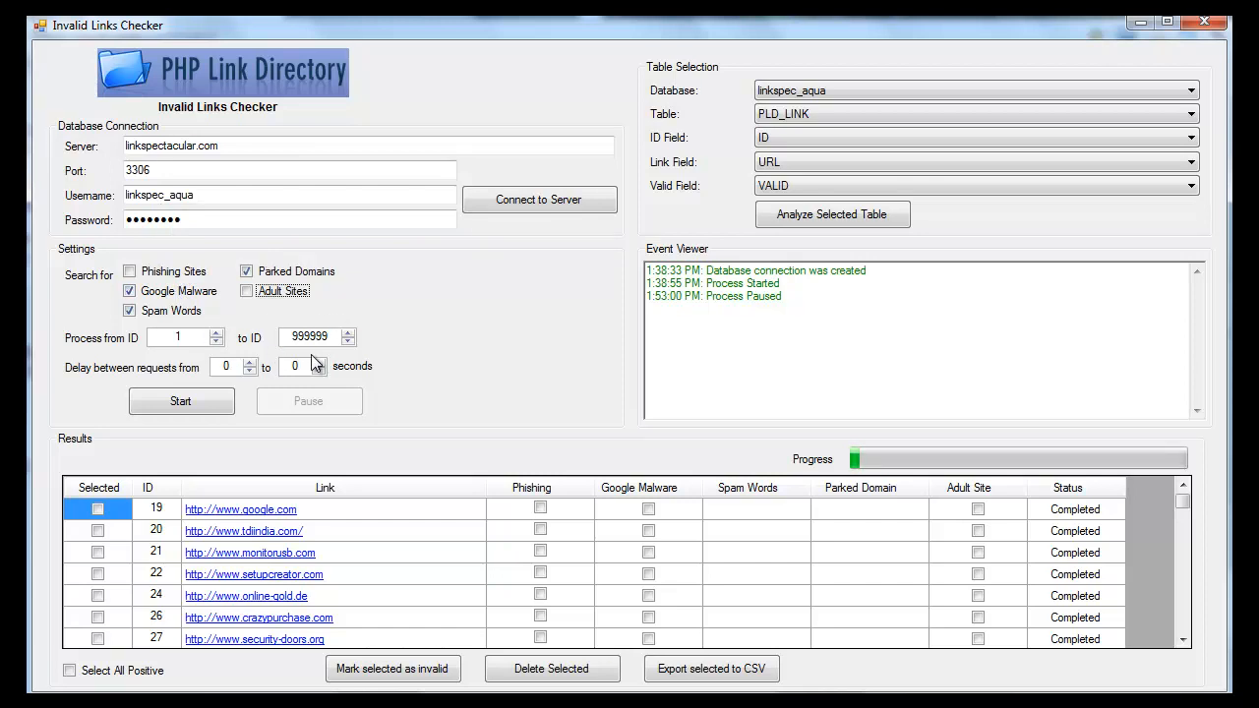
mouse_move(274, 327)
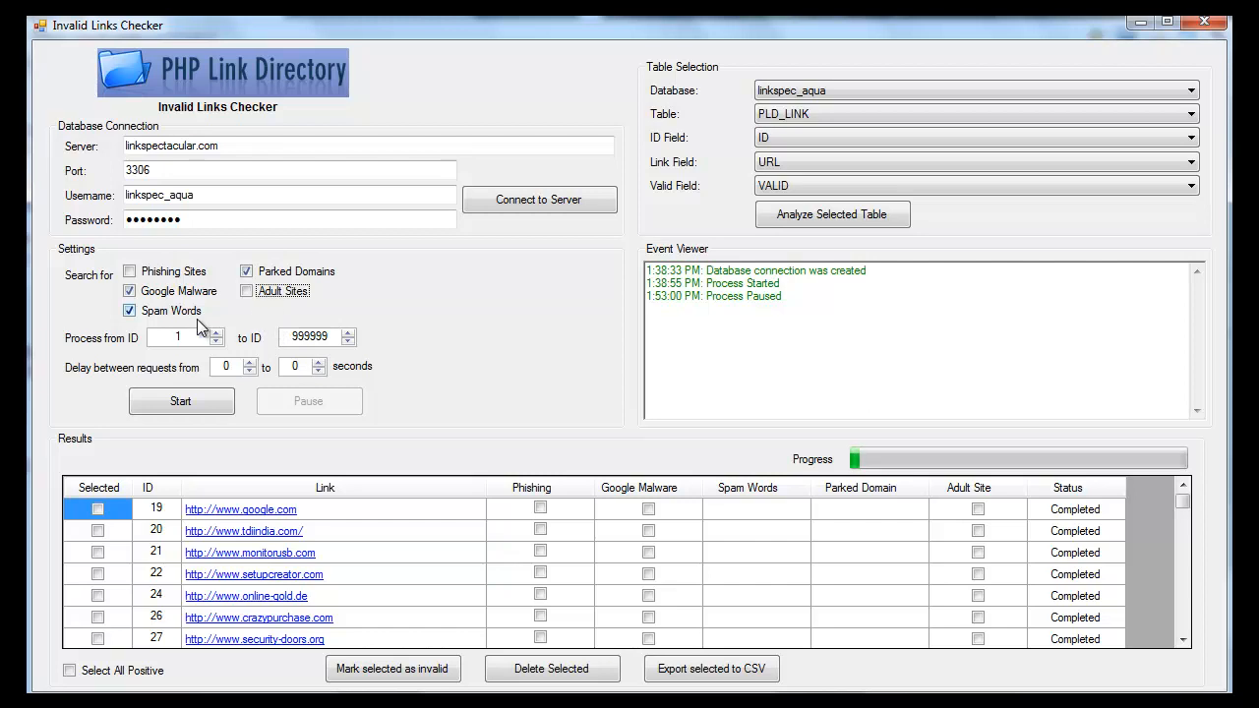
mouse_move(189, 318)
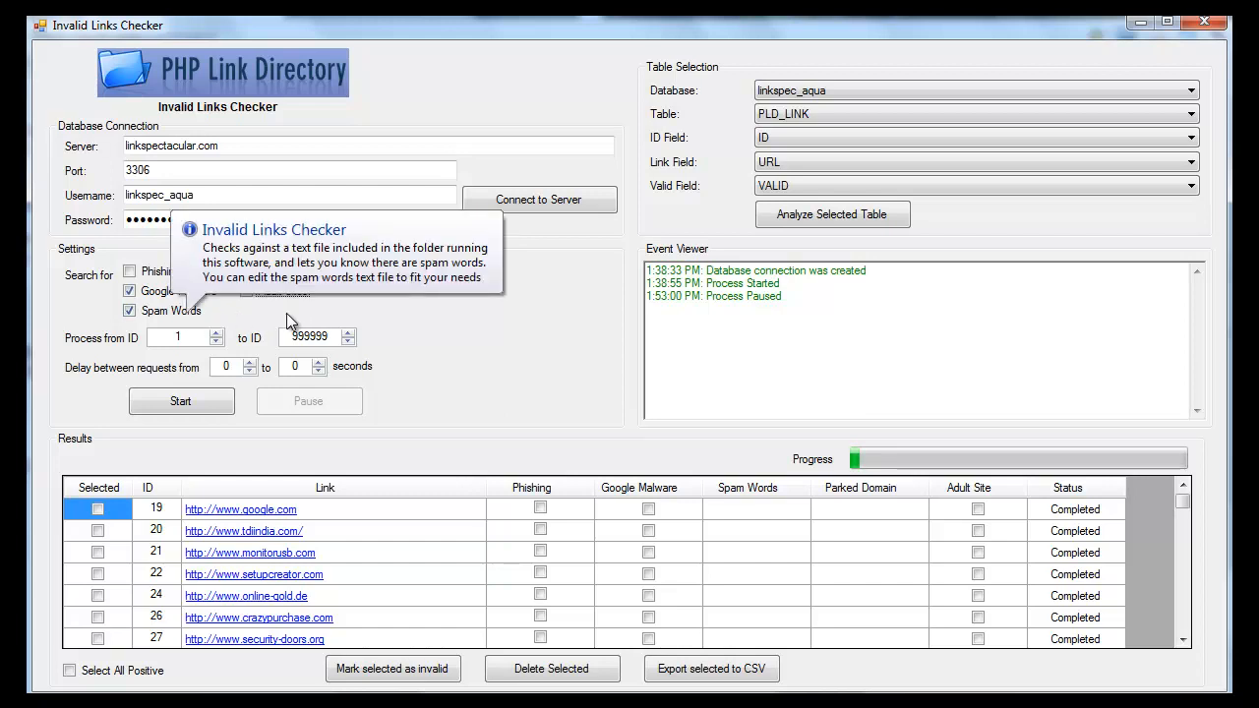
mouse_move(196, 324)
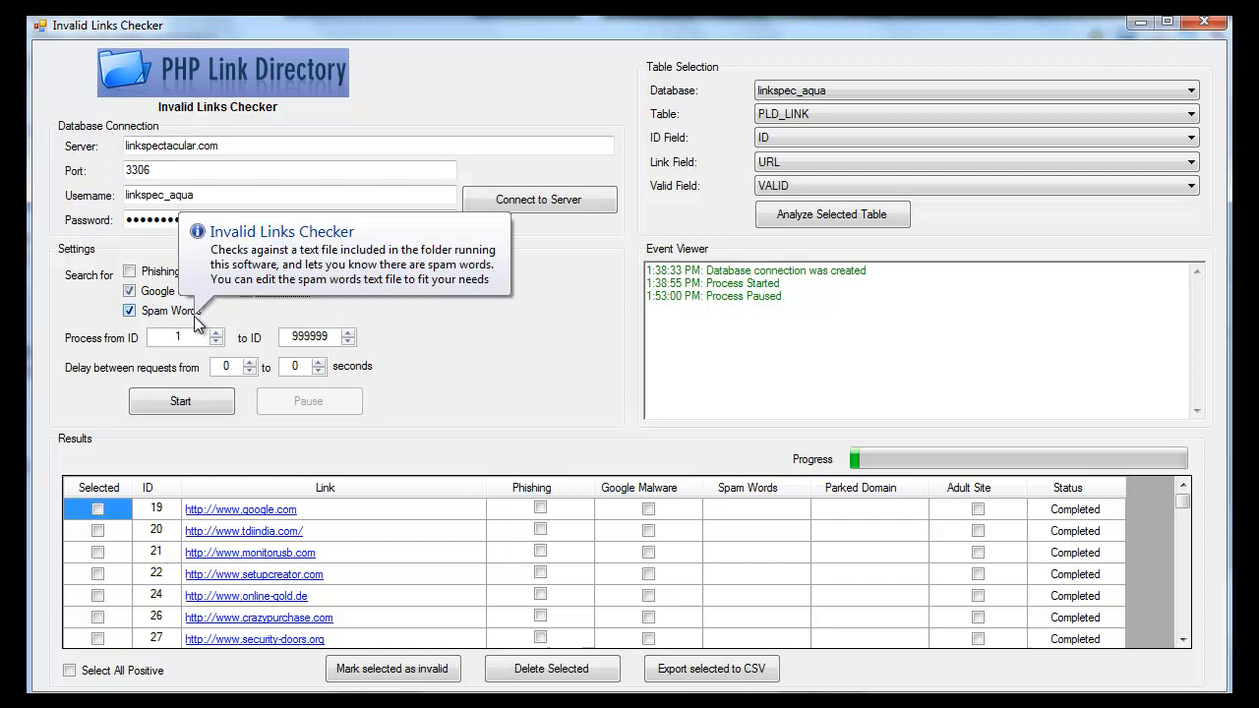
mouse_move(369, 355)
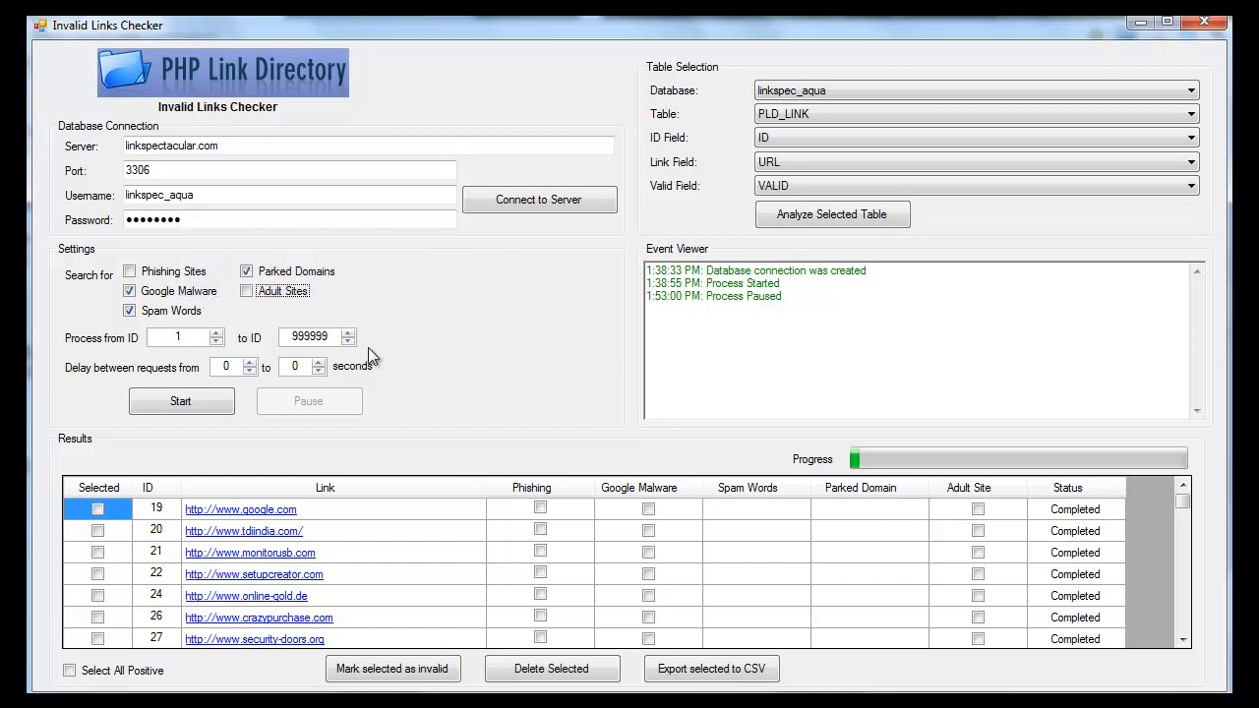
mouse_move(536, 366)
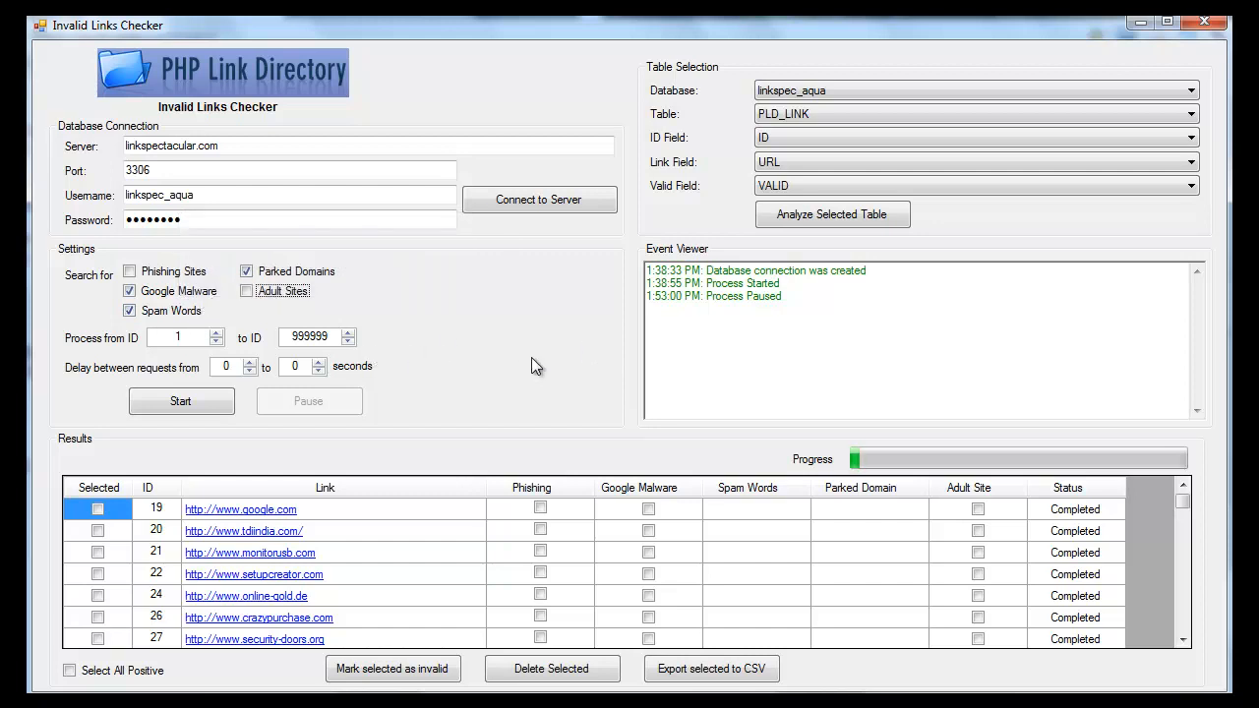
mouse_move(404, 288)
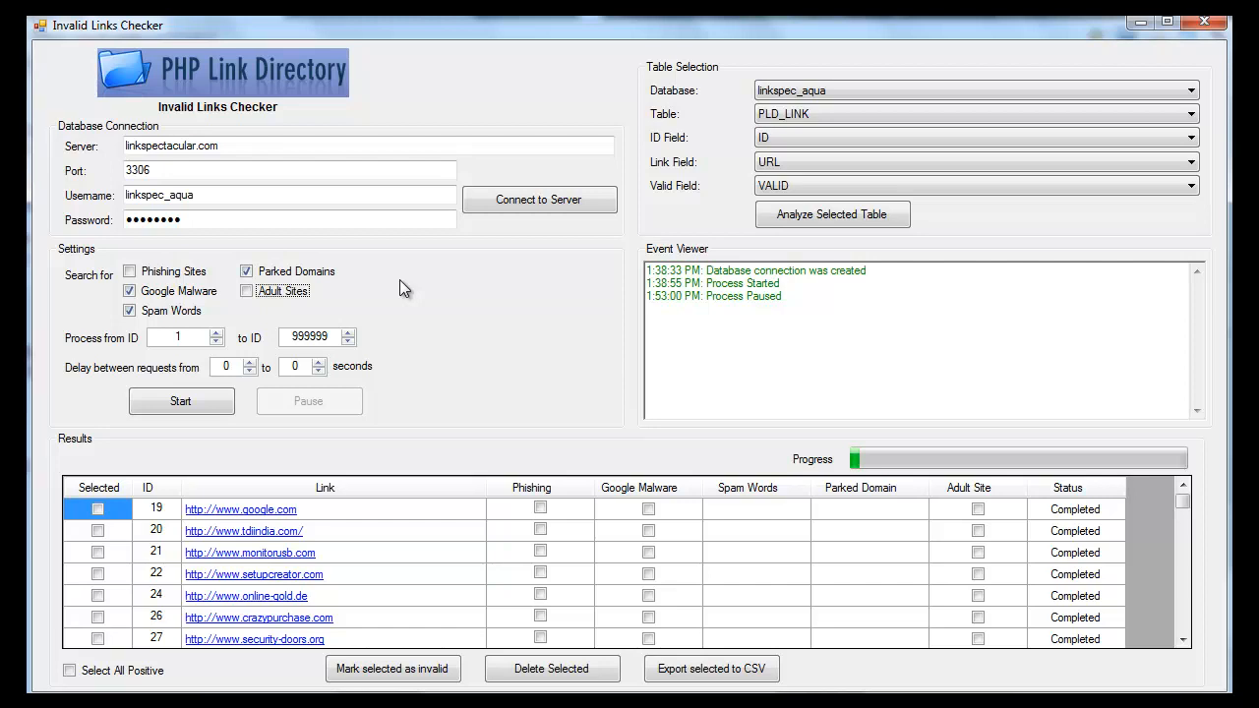
mouse_move(310, 283)
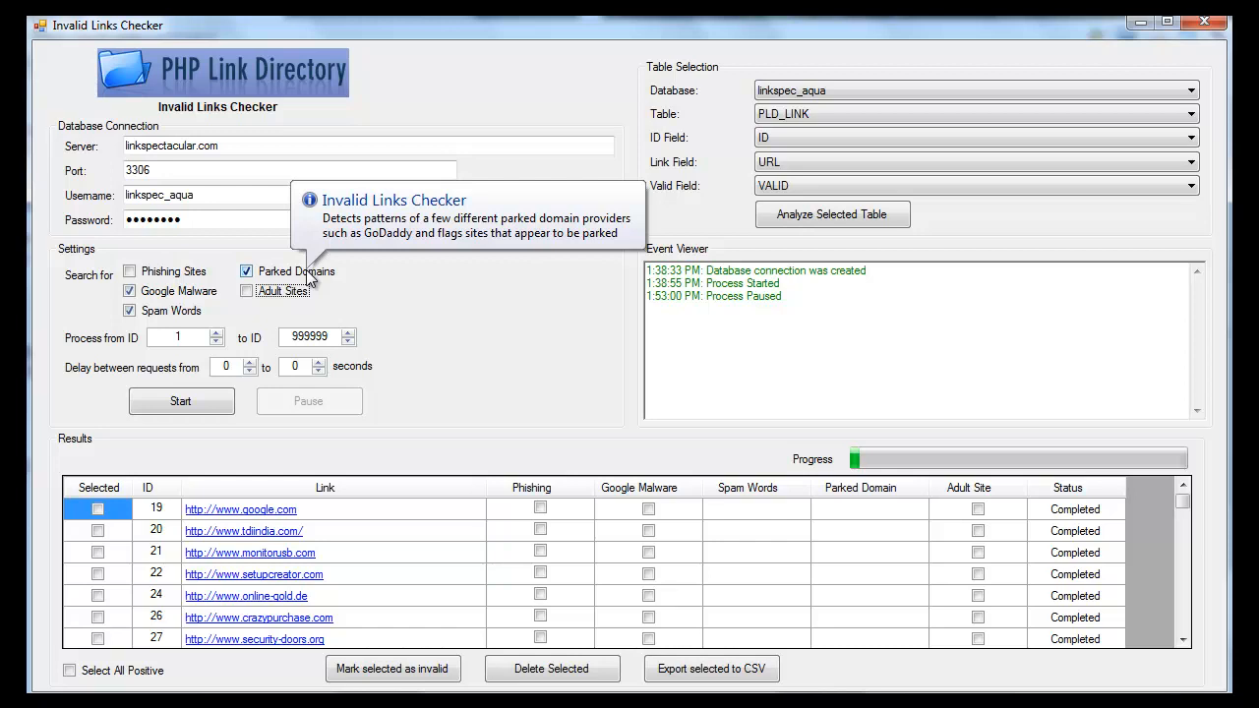
mouse_move(331, 281)
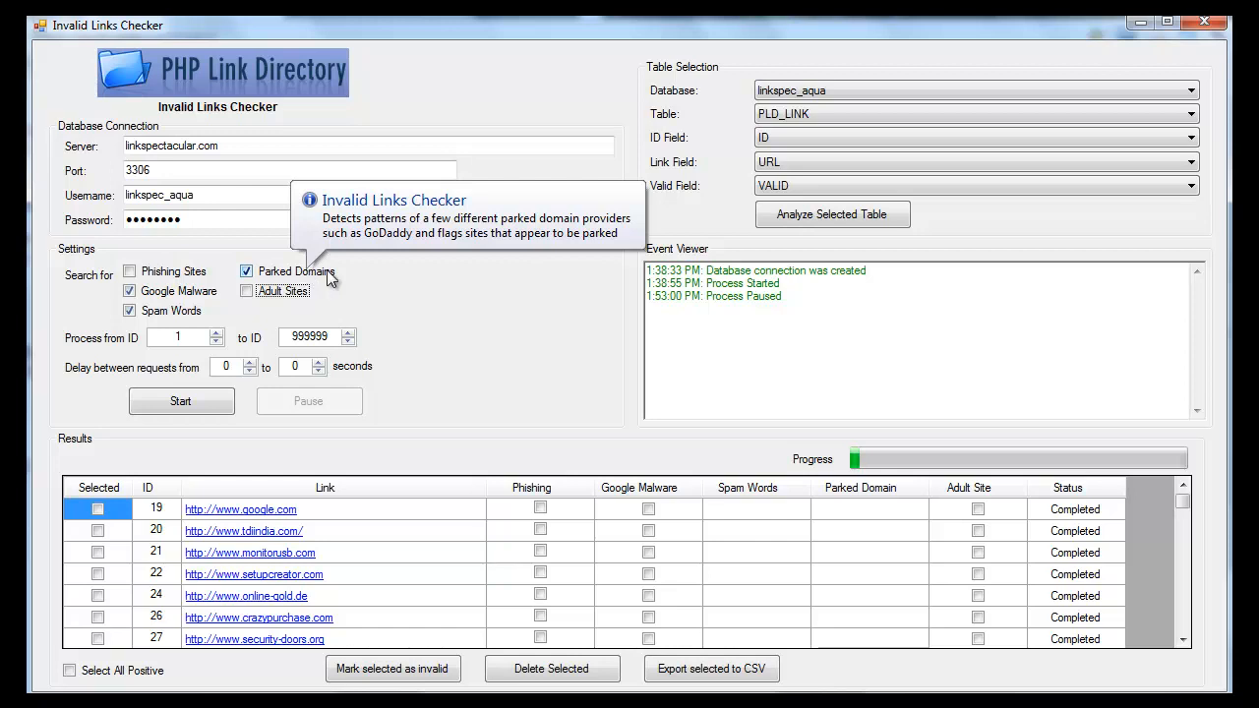
mouse_move(738, 466)
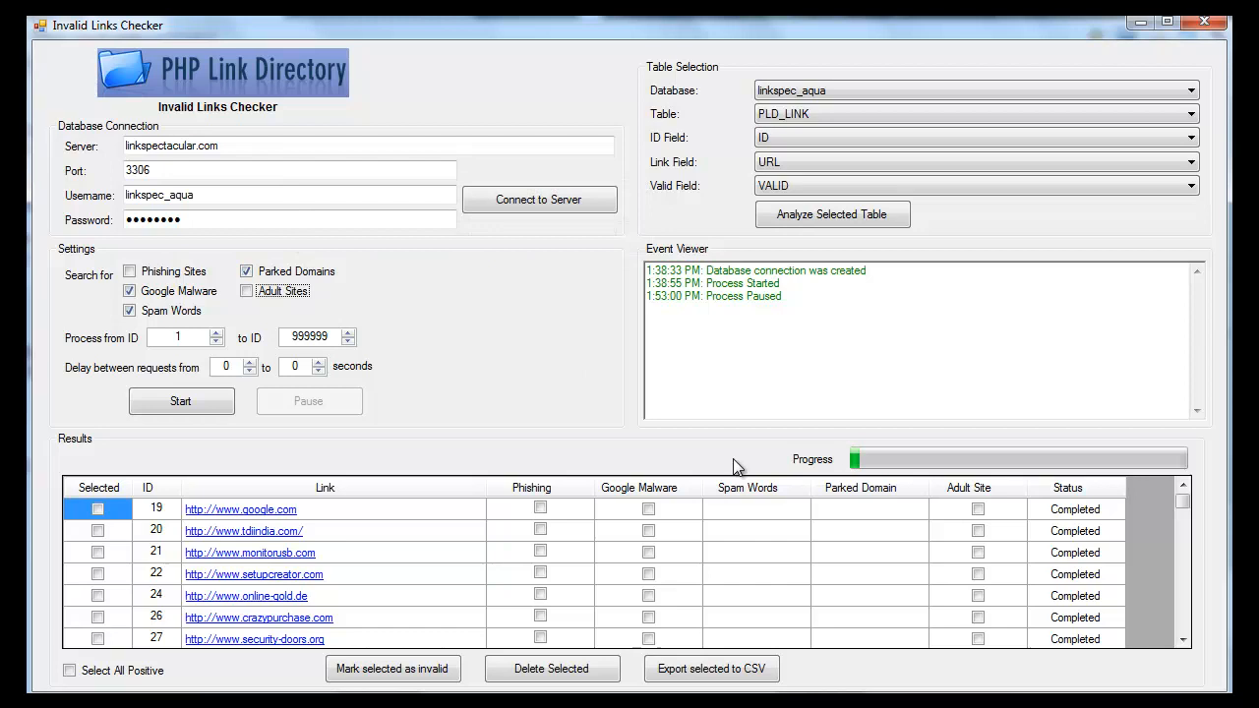
mouse_move(787, 541)
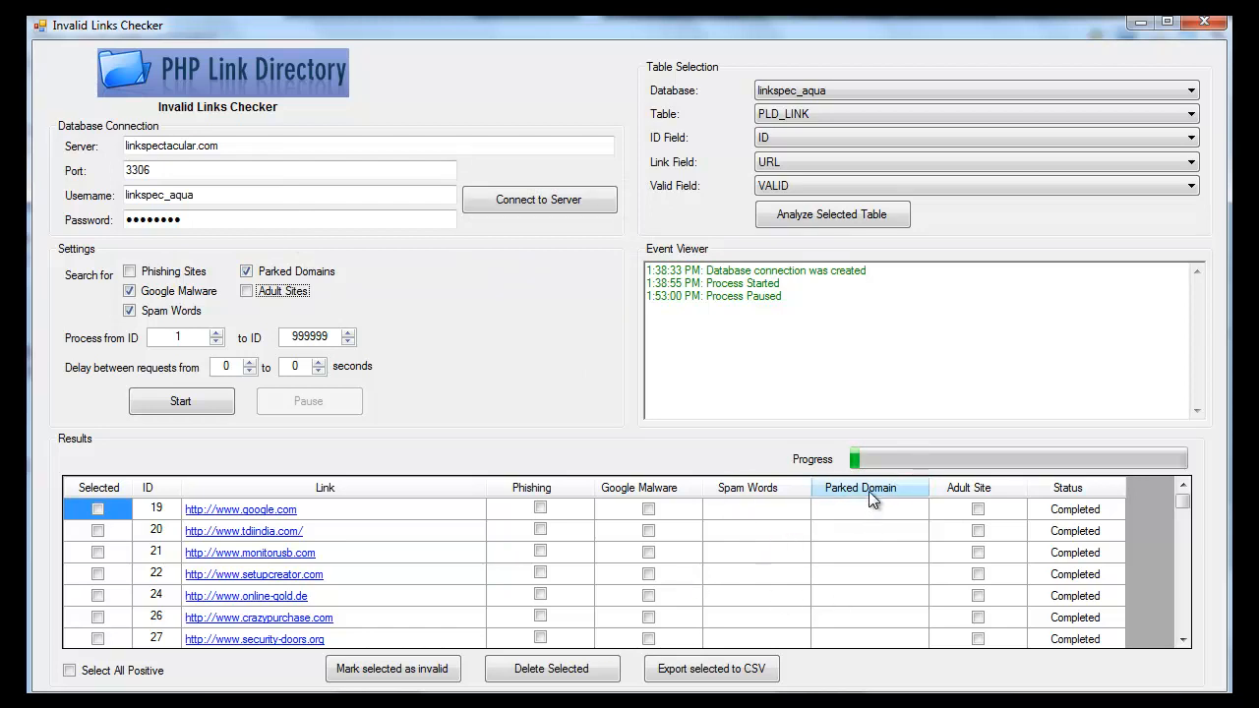
mouse_move(858, 502)
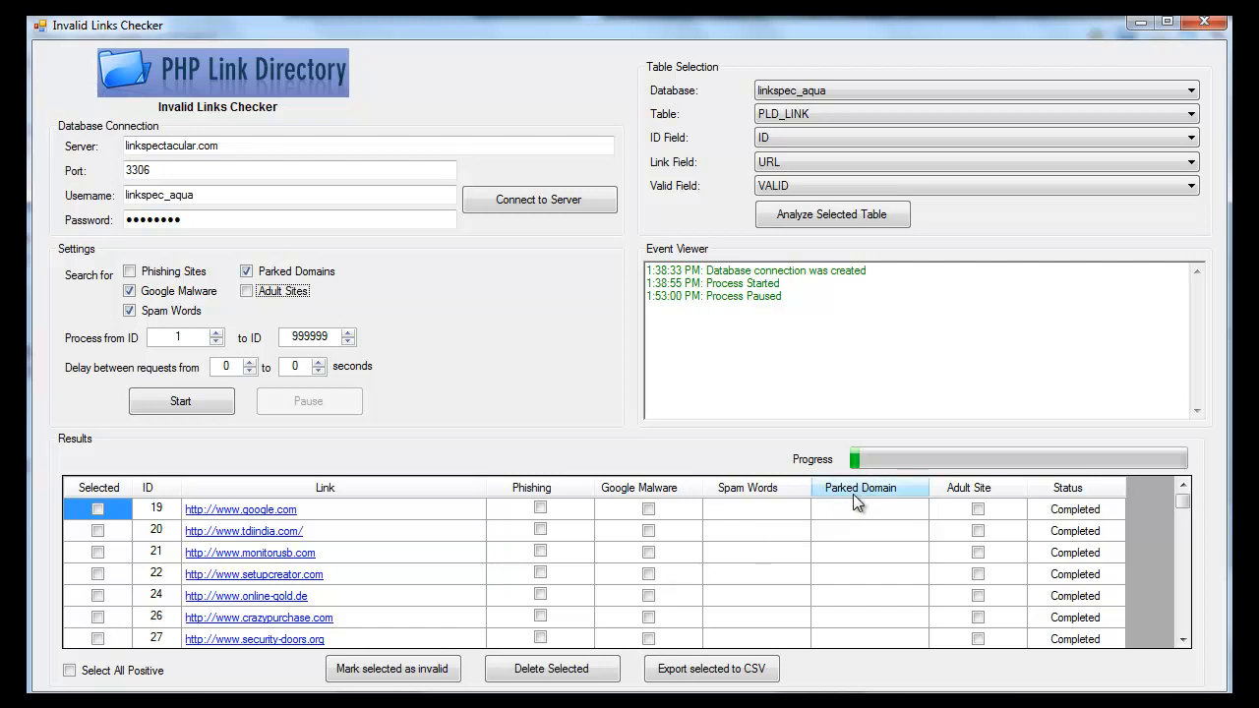
mouse_move(851, 497)
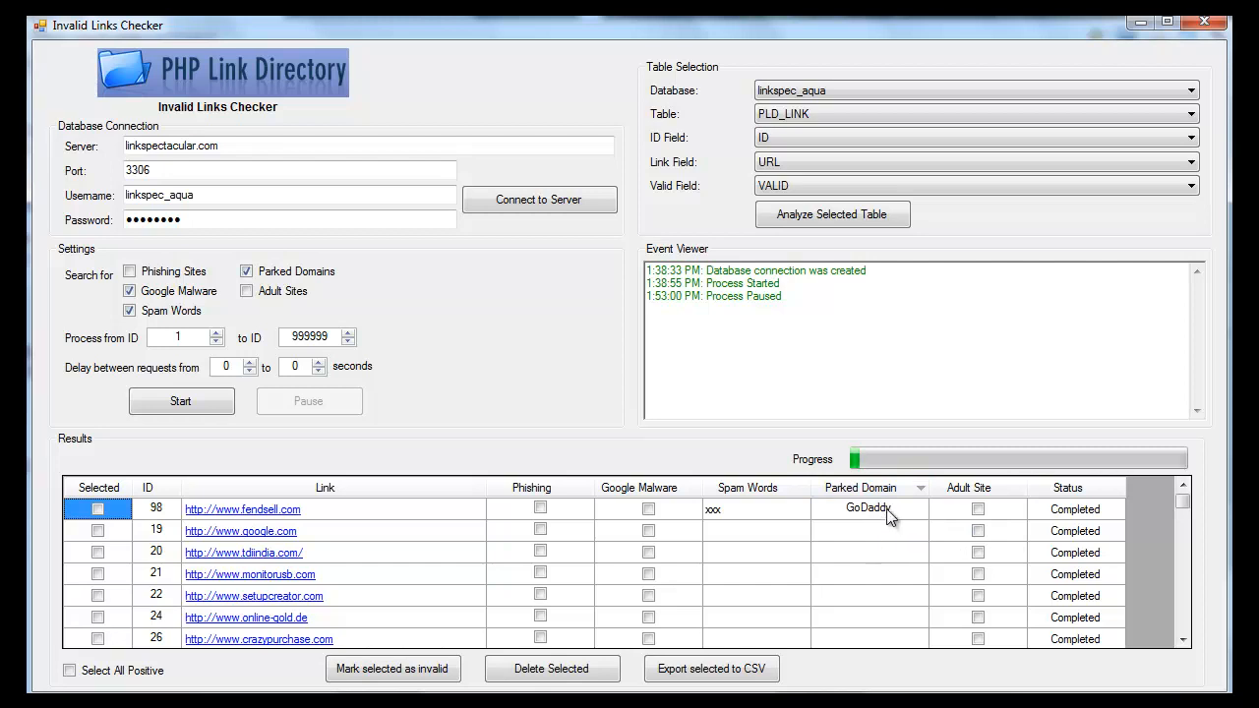
mouse_move(199, 518)
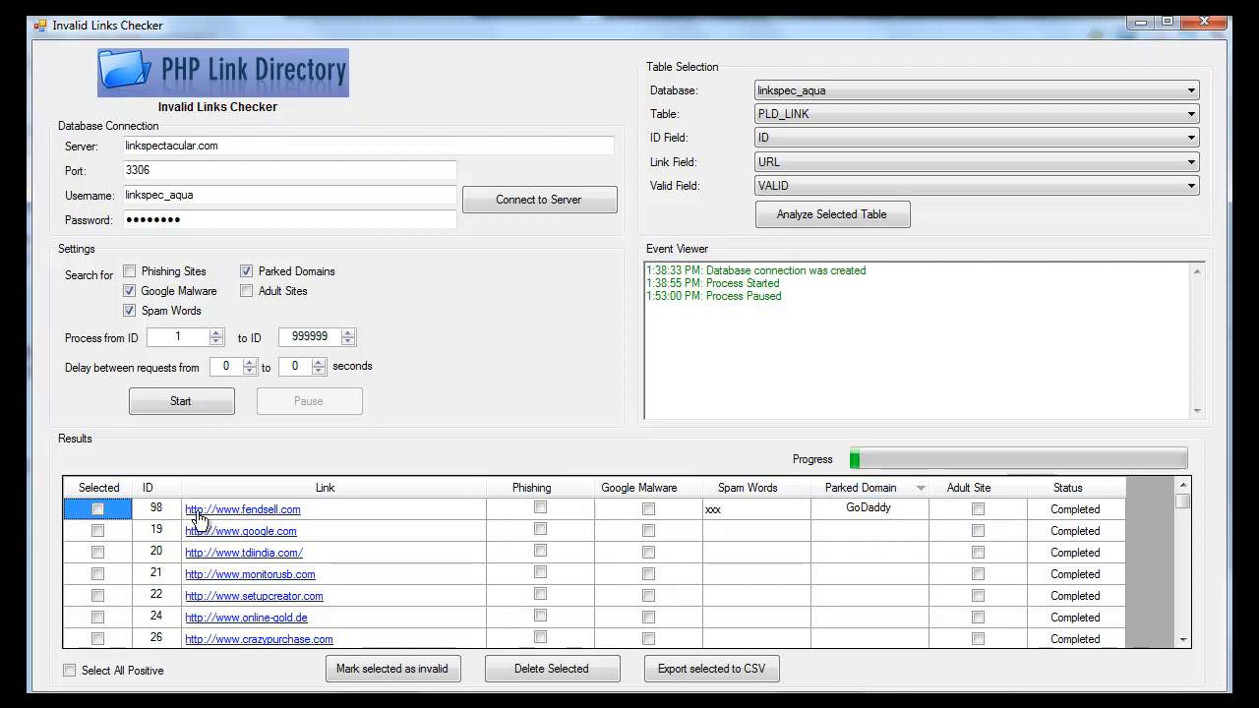
Select the fendsell.com result entry and sort the results by spam words
click(242, 508)
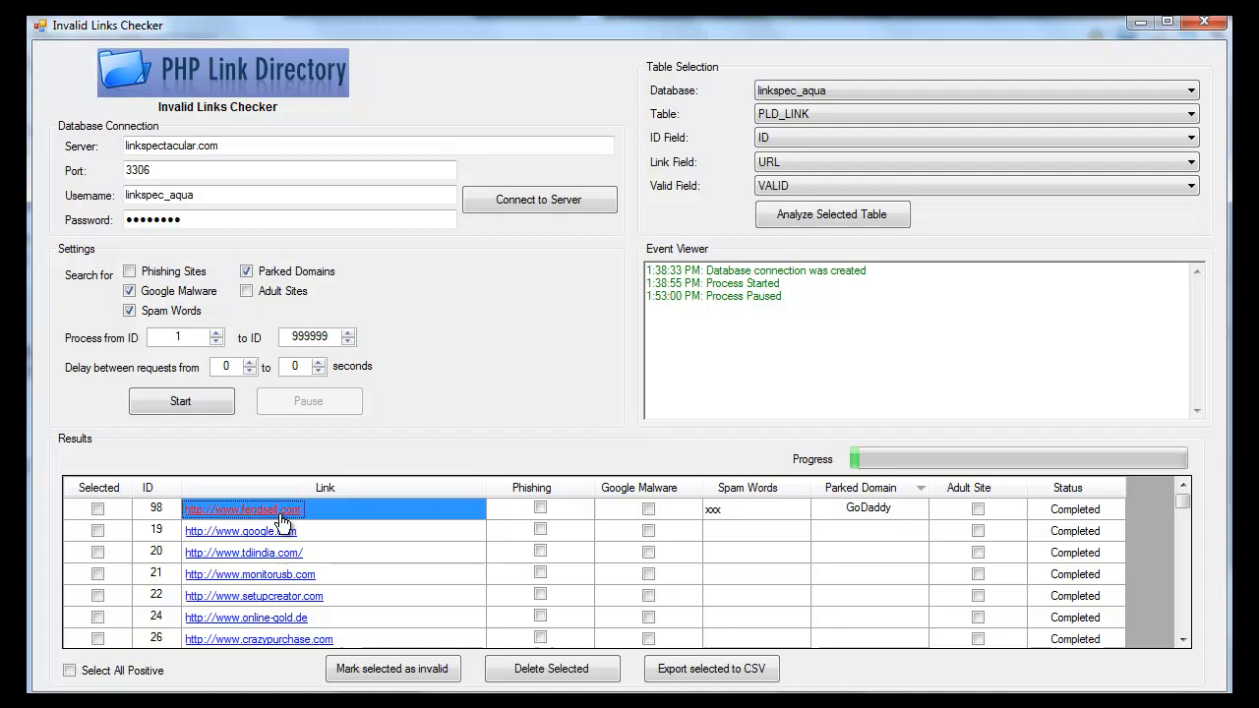
click(242, 510)
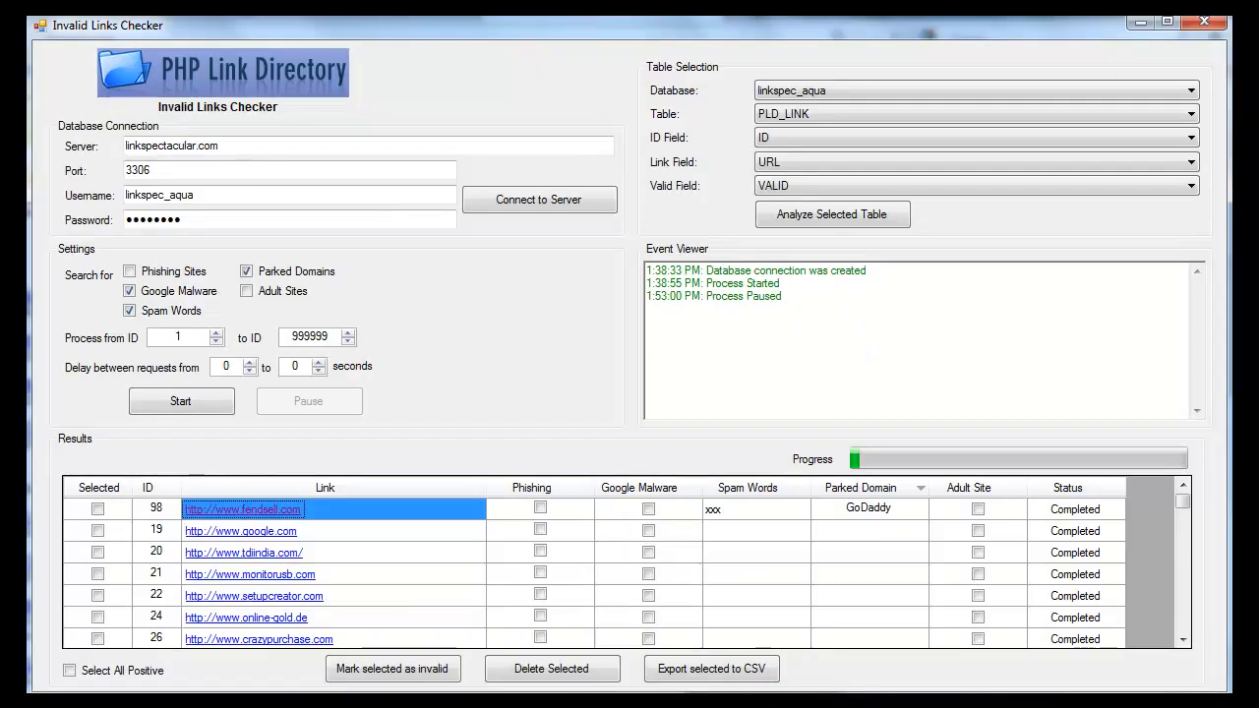
mouse_move(780, 536)
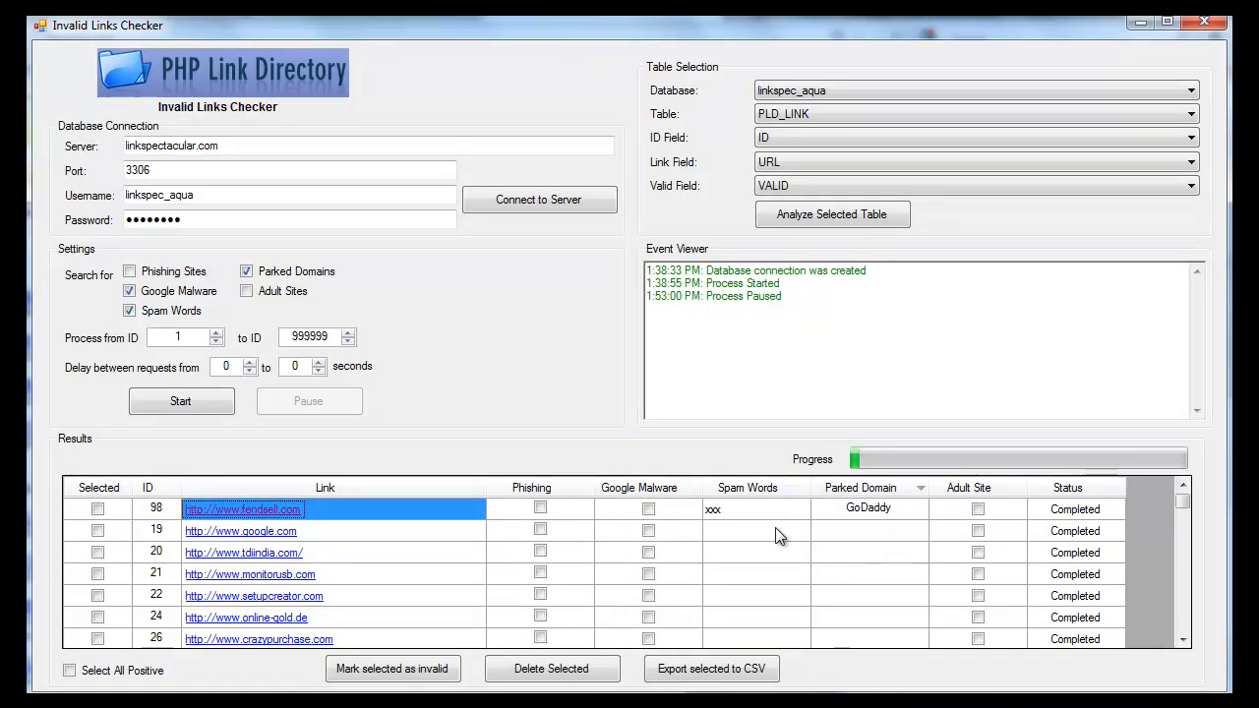
mouse_move(728, 524)
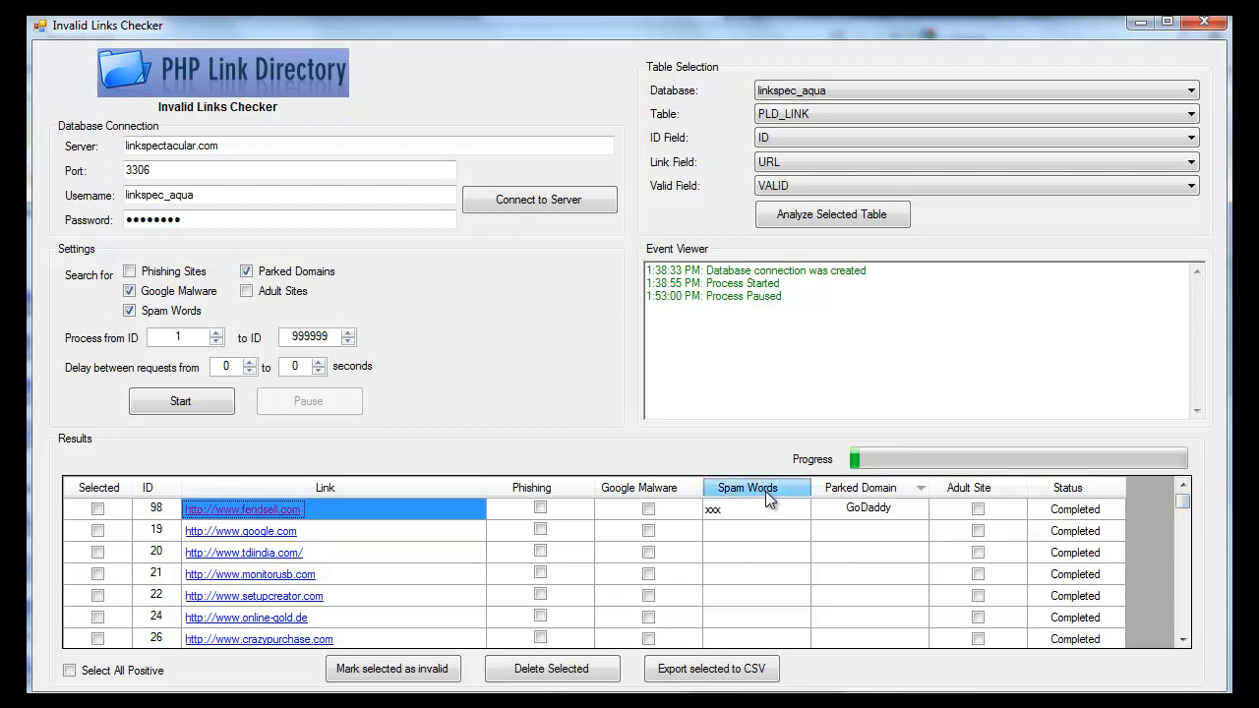
click(746, 488)
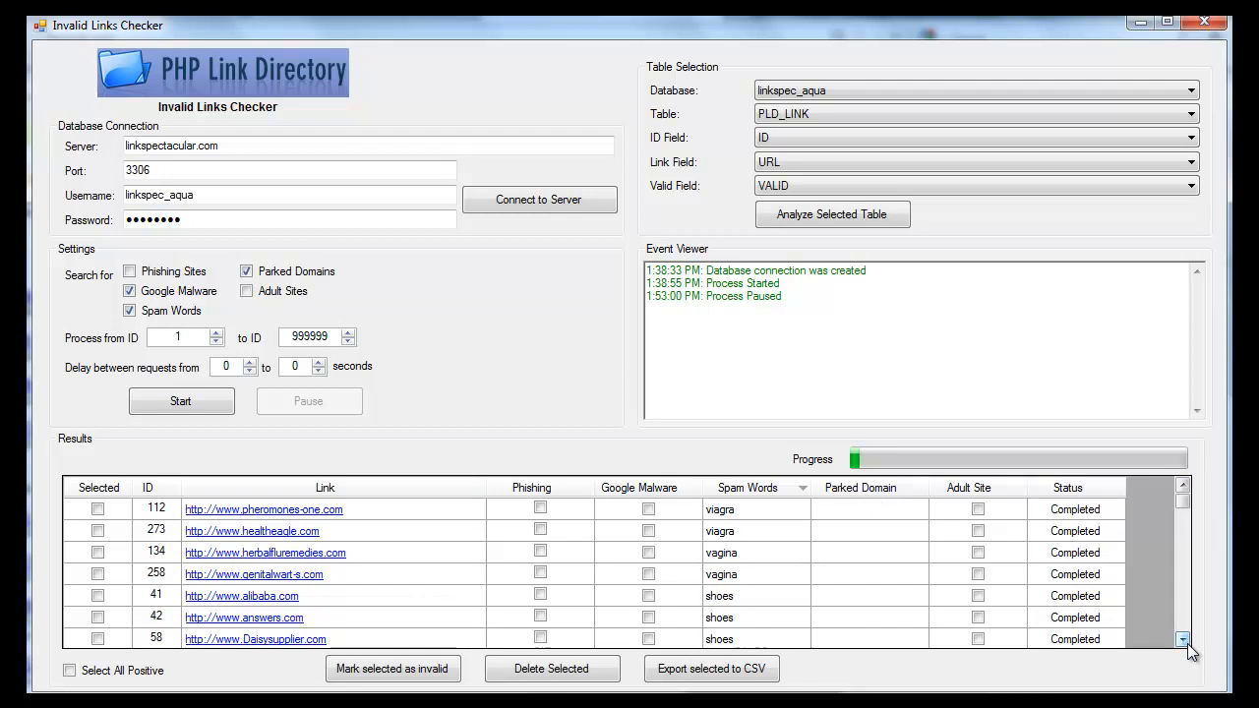
Scroll the spam-word results down to the pharmacy, drug-name and casino matches
scroll(down, 3)
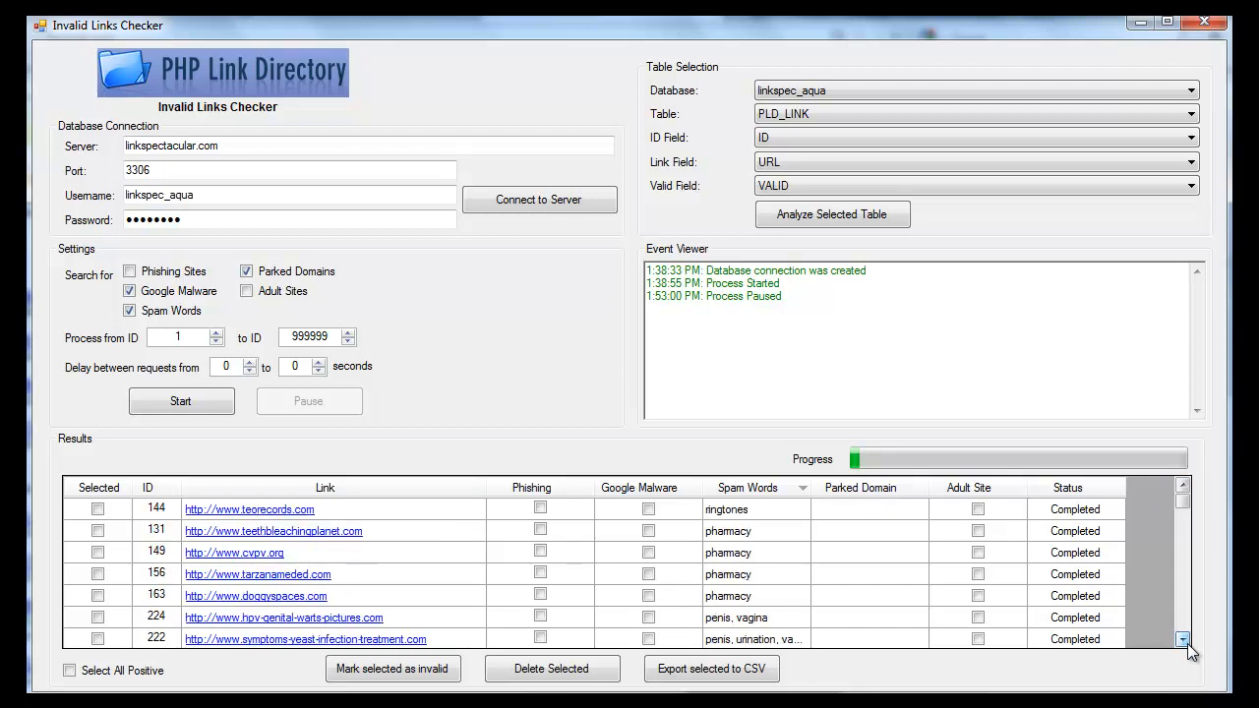
scroll(down, 3)
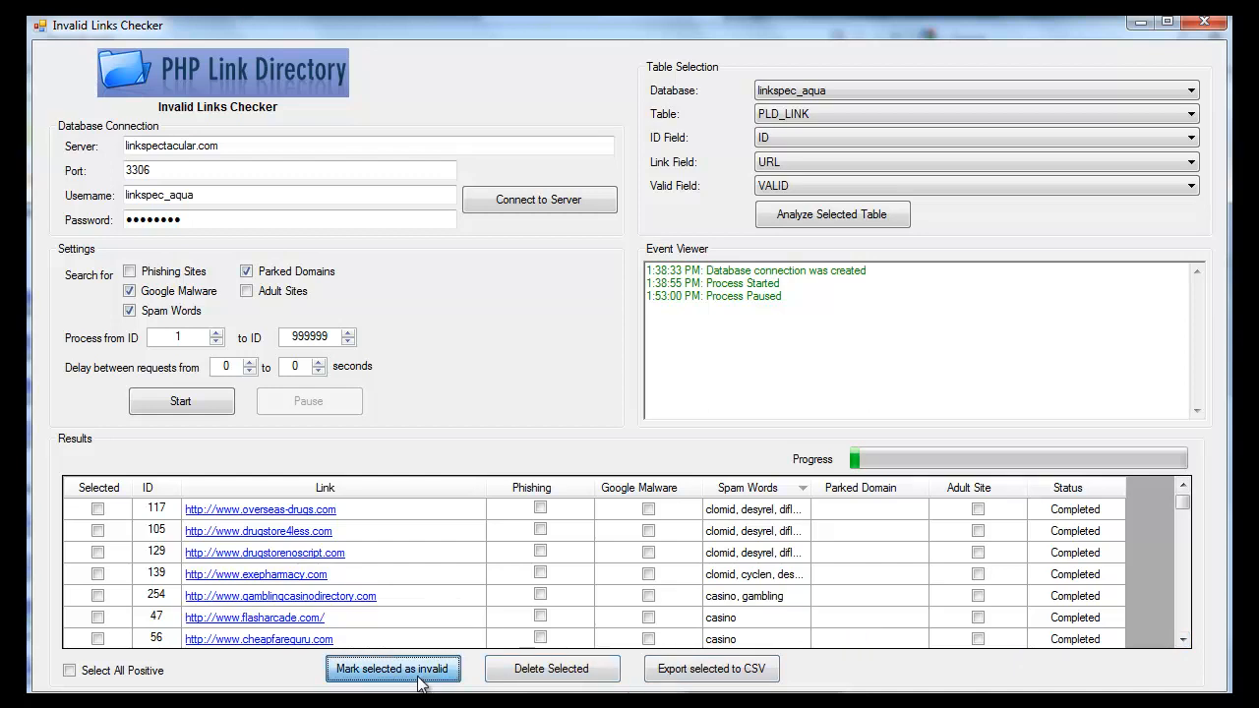
Tick the exepharmacy.com (ID 129) and drugstorenoscript.com (ID 139) results for marking invalid
click(392, 669)
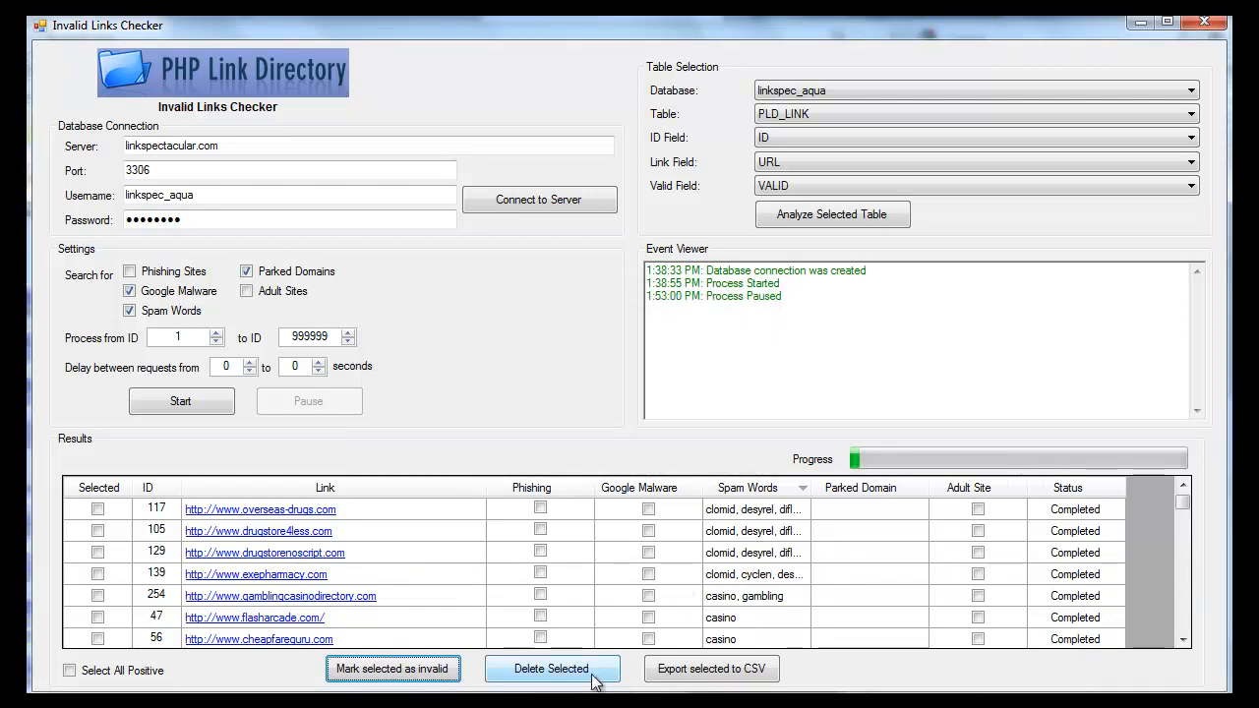
click(97, 574)
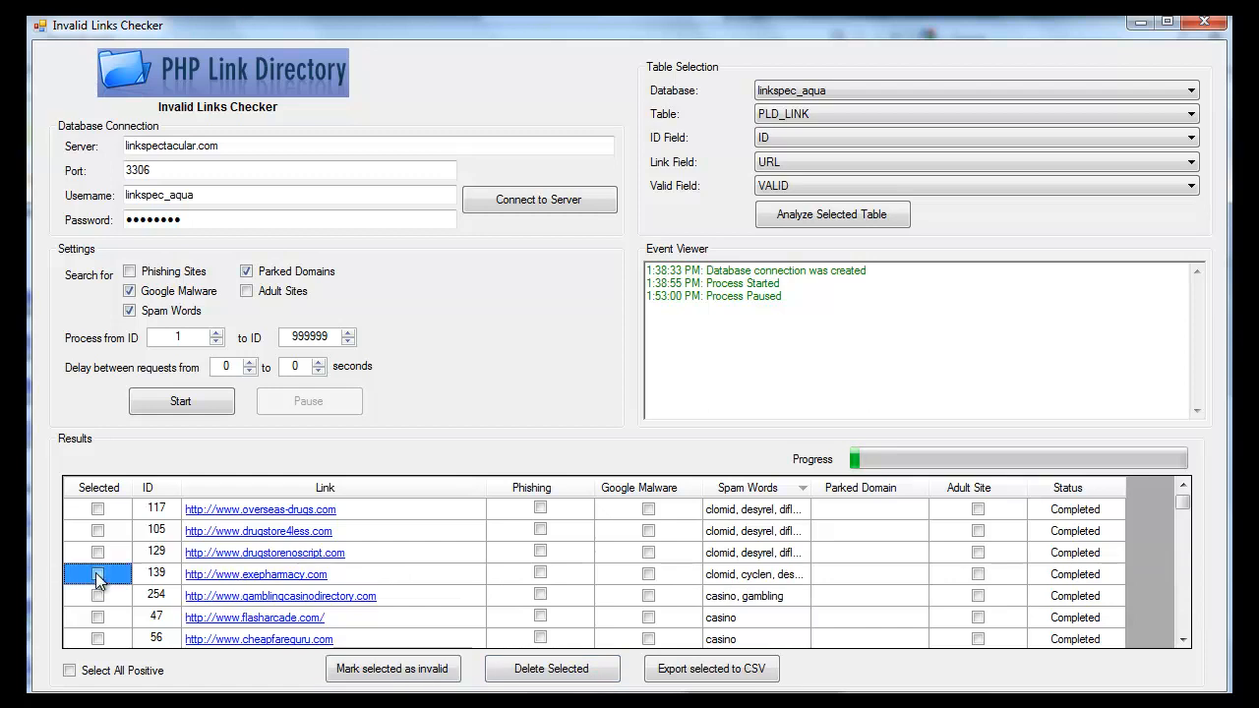
click(98, 552)
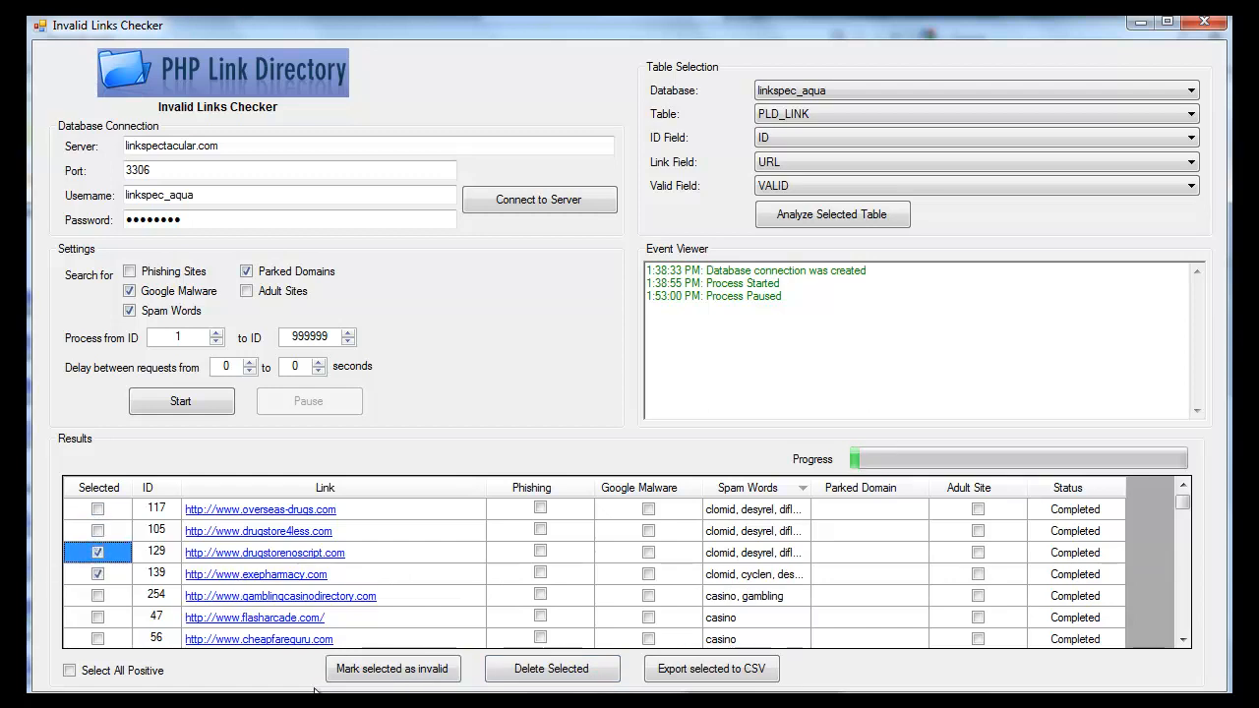